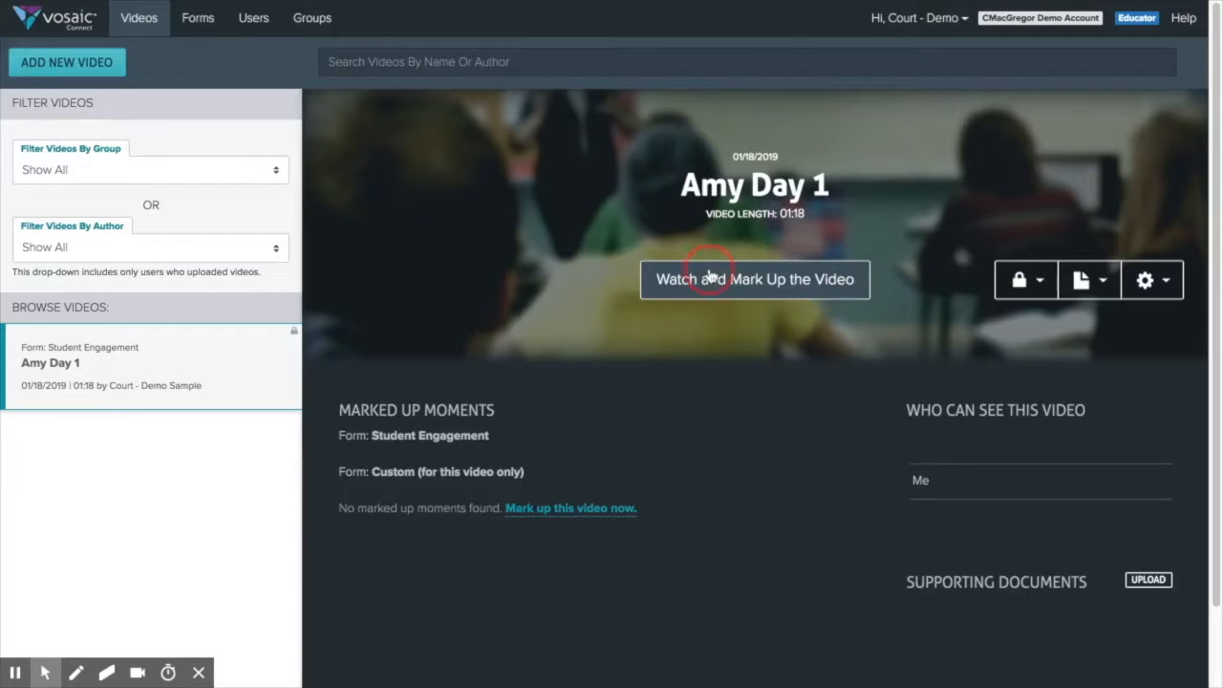
Launch the Watch and Mark Up player for the Amy Day 1 video.
click(755, 279)
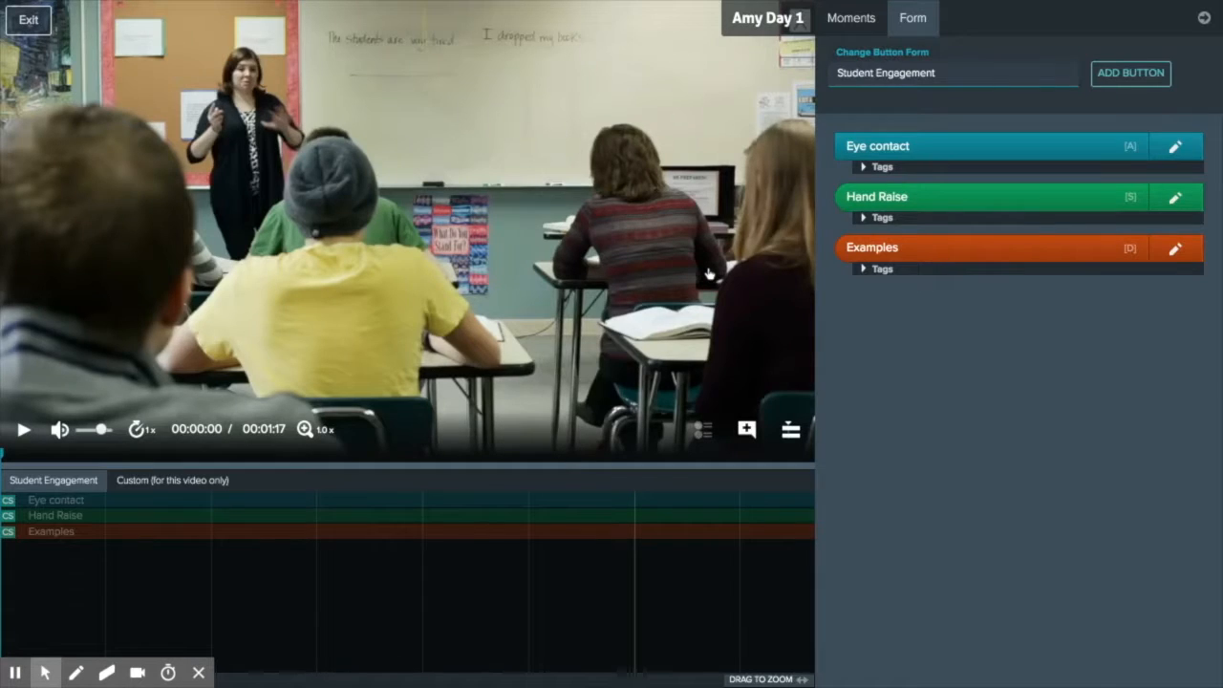
mouse_move(629, 271)
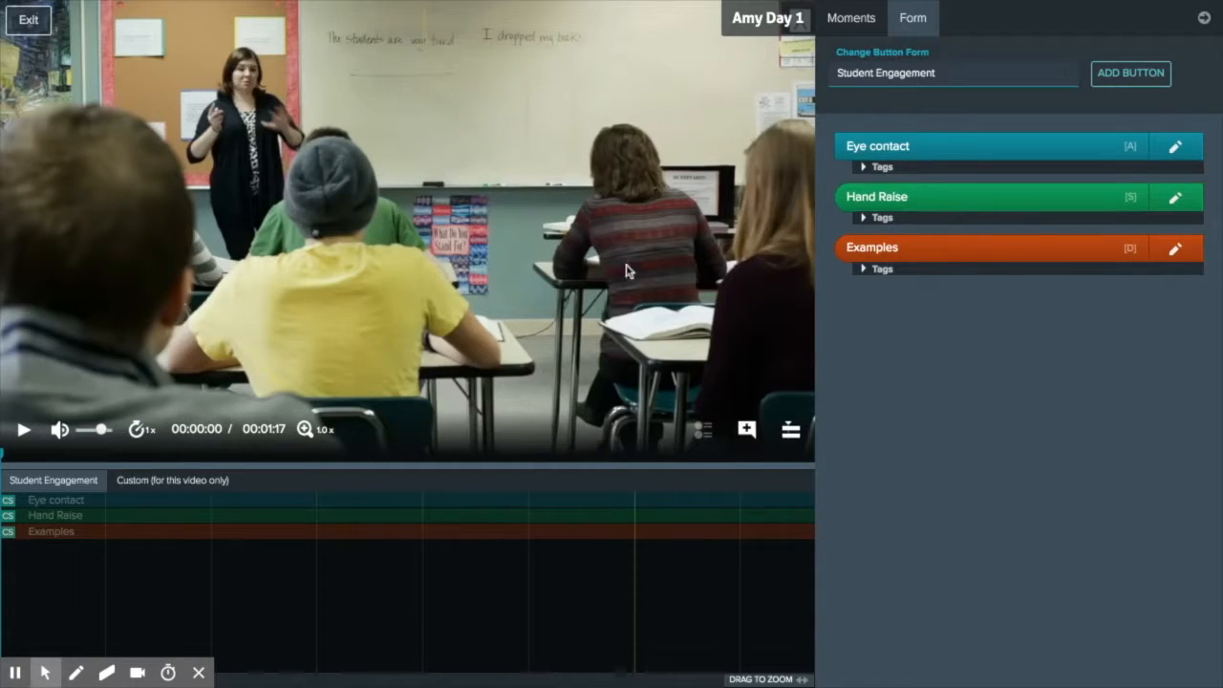
mouse_move(497, 298)
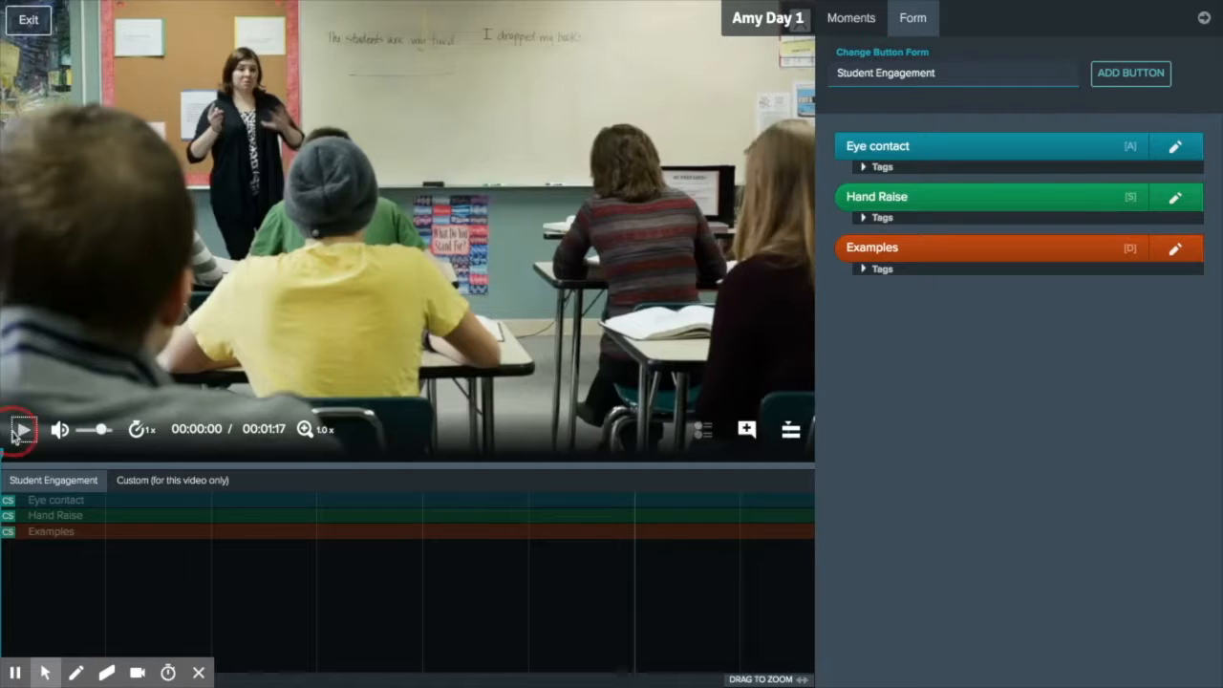
Play the video, mark an Eye contact moment at 00:00–00:03, and dismiss its note box.
click(17, 428)
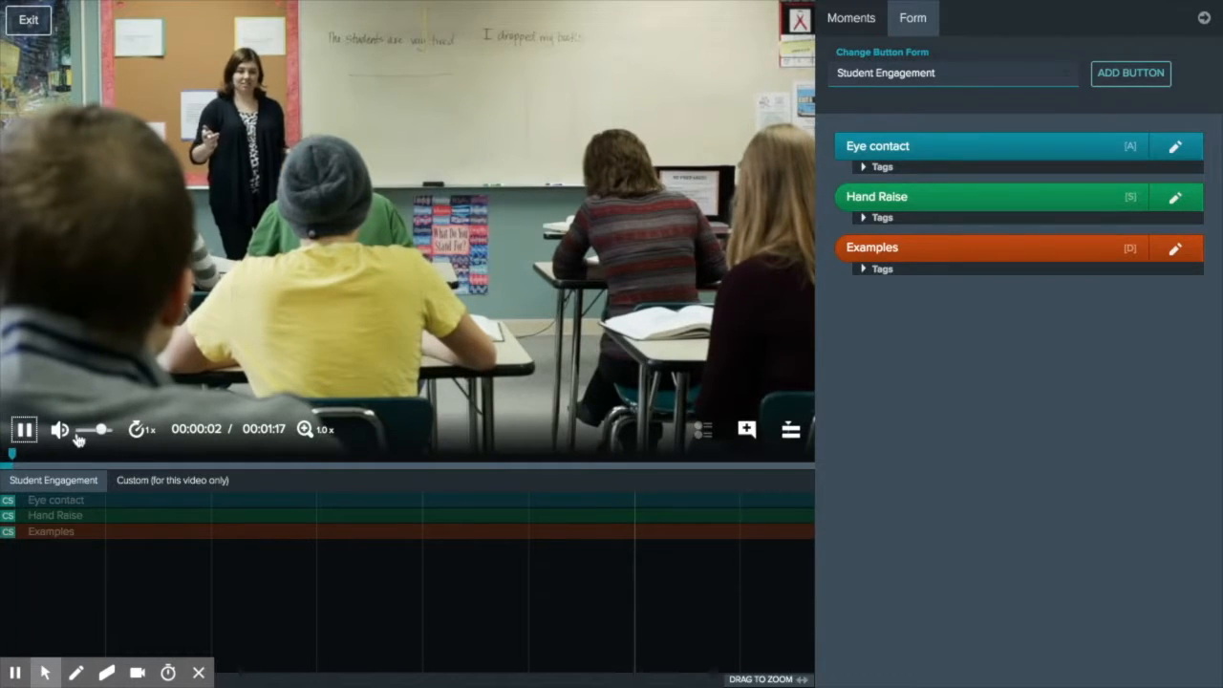
click(137, 428)
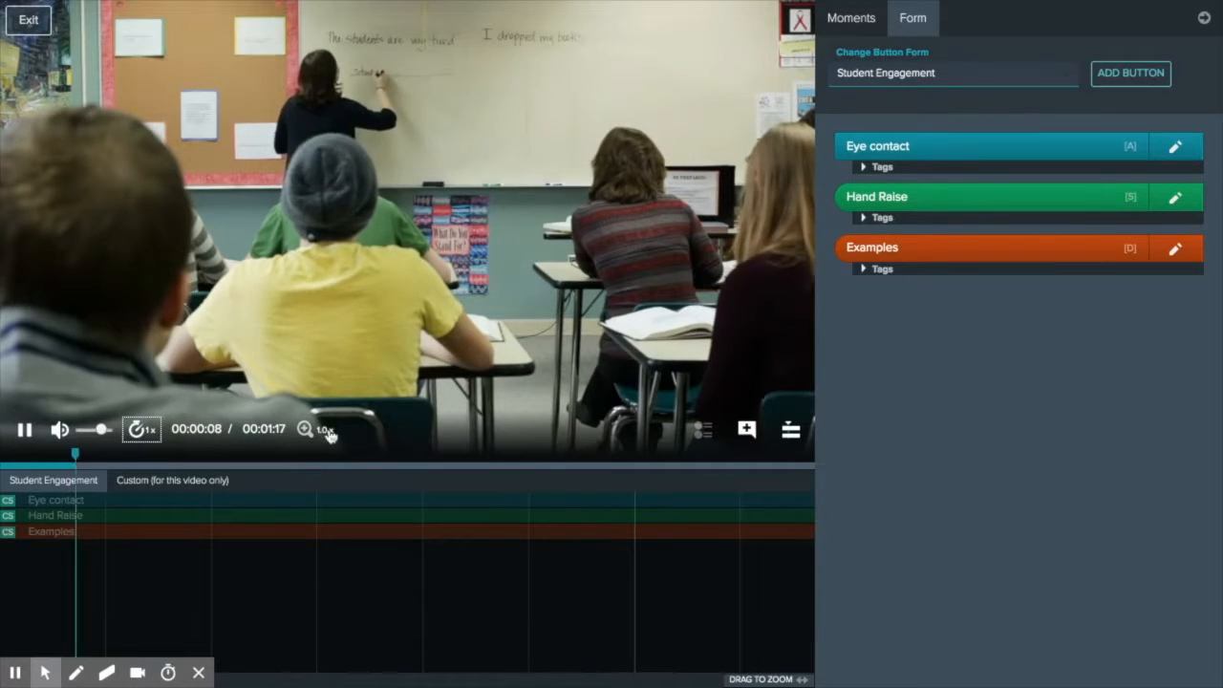
click(305, 429)
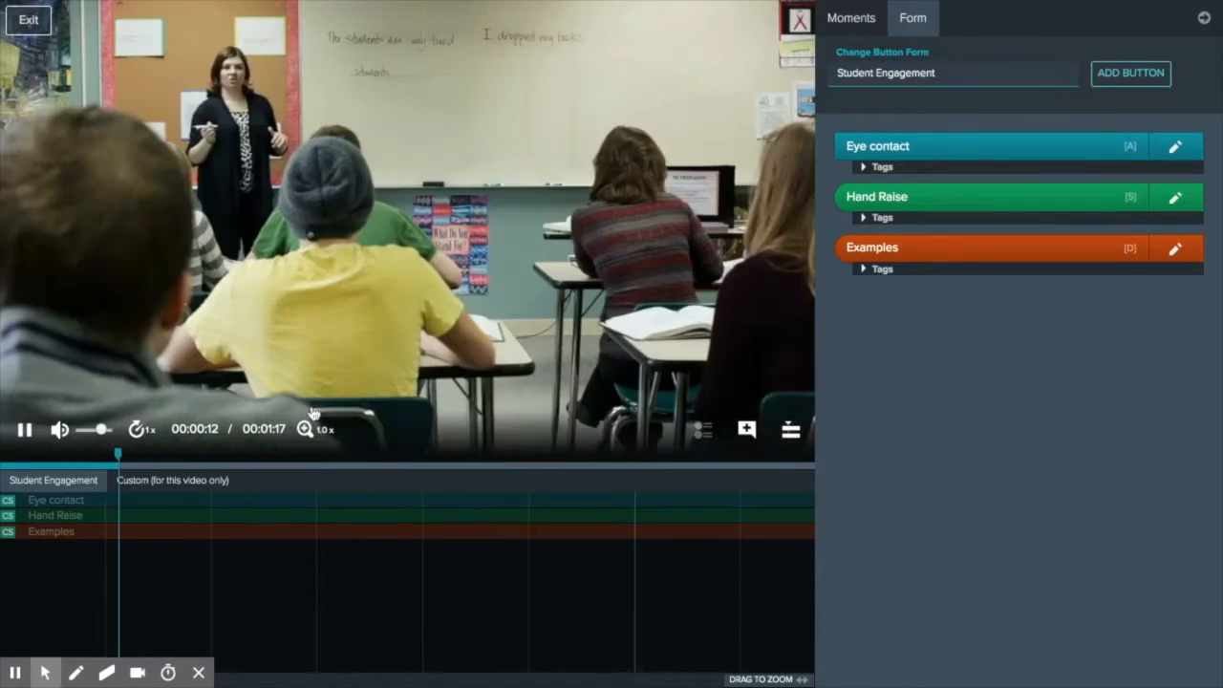
click(745, 428)
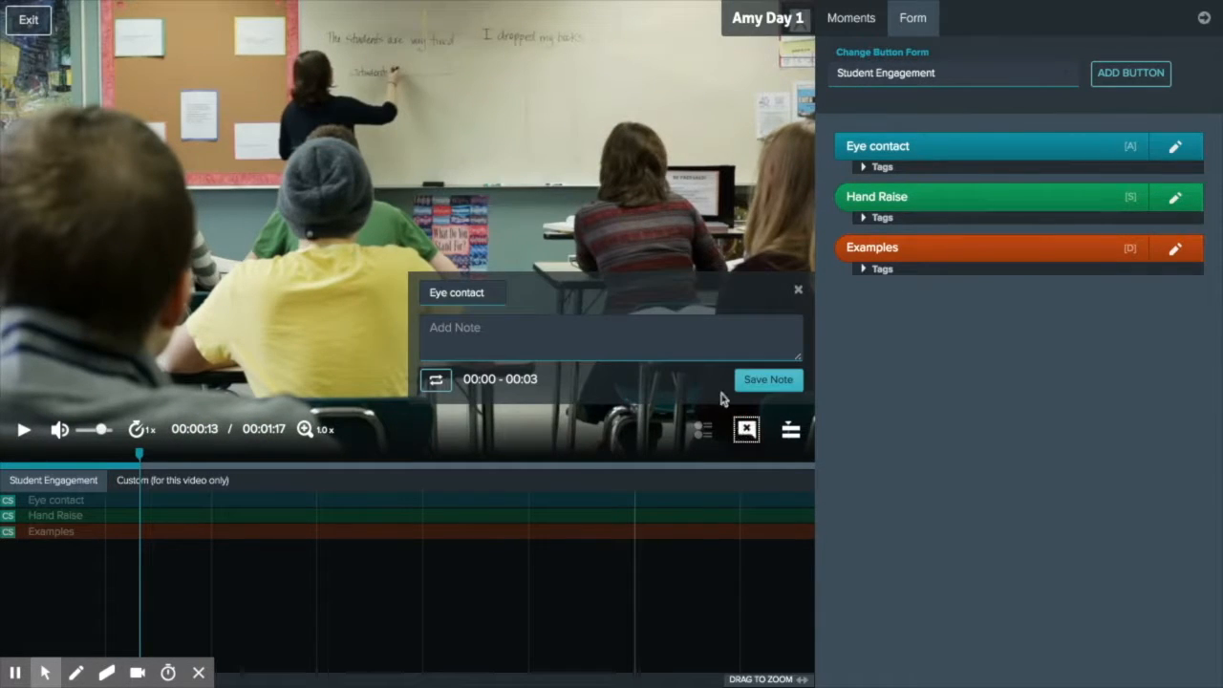
click(799, 288)
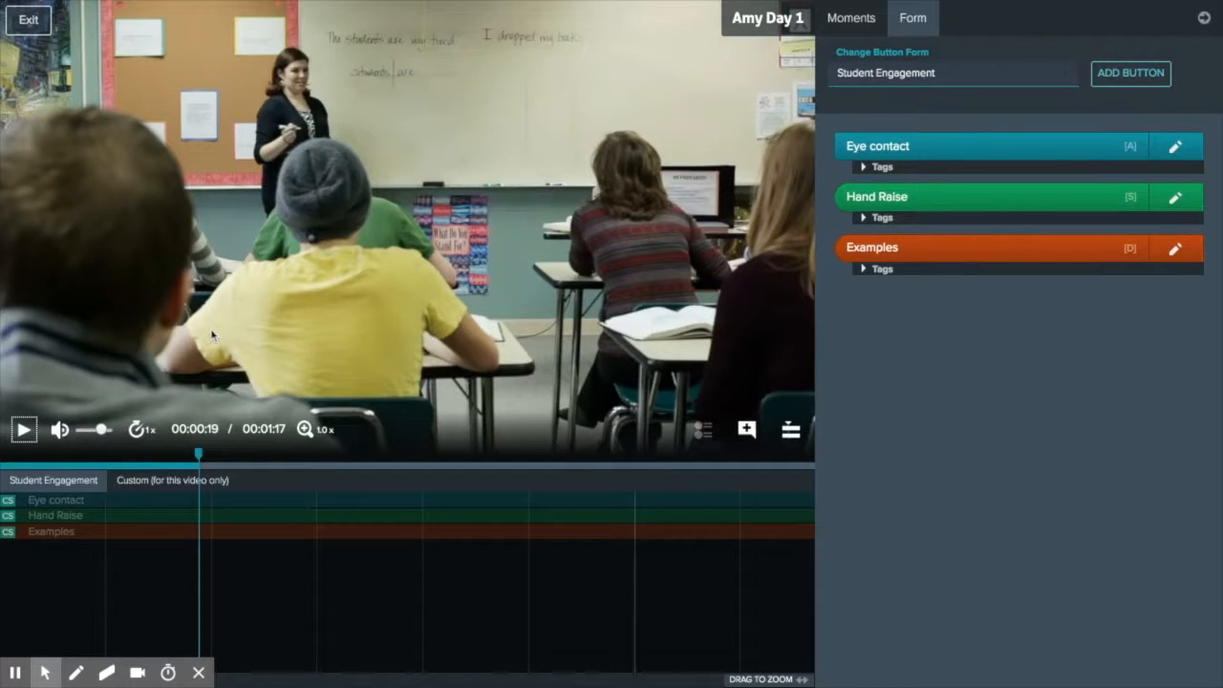
mouse_move(310, 581)
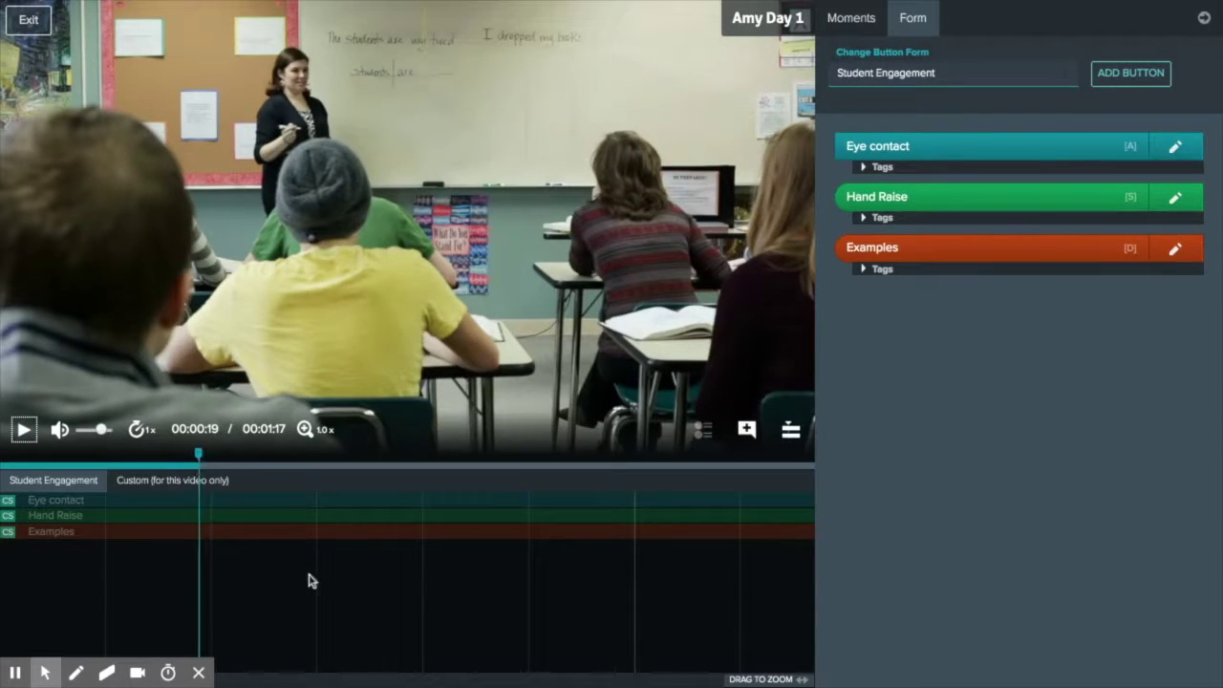
mouse_move(673, 602)
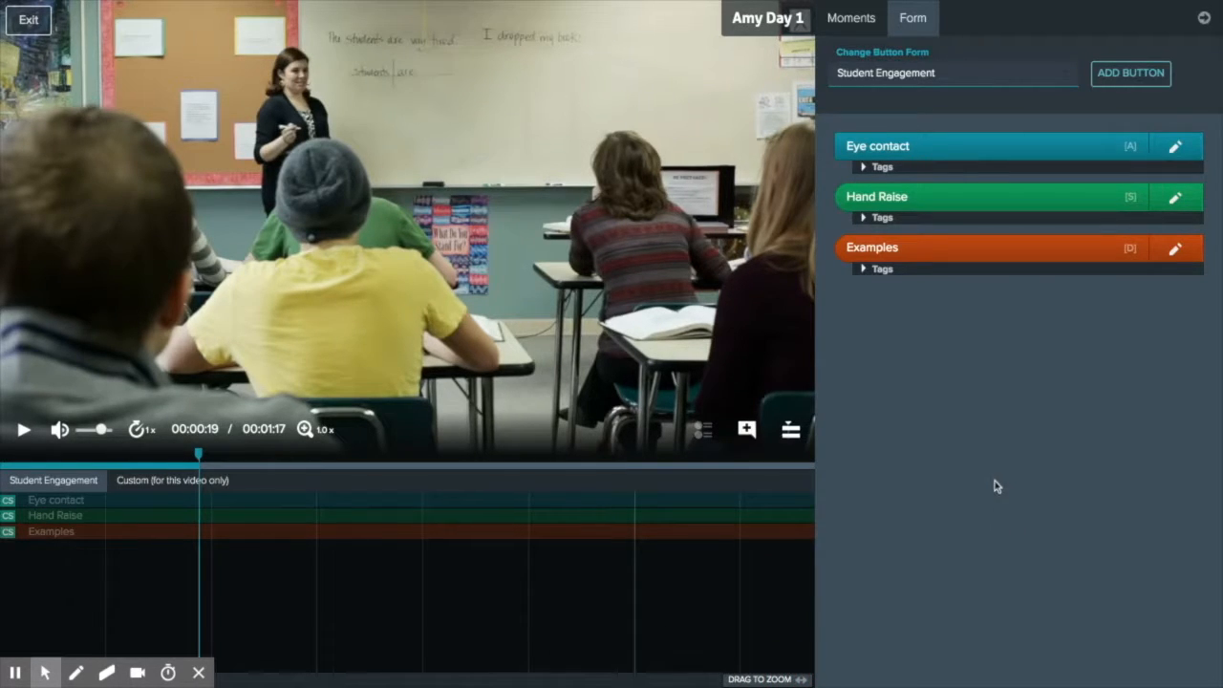
mouse_move(967, 367)
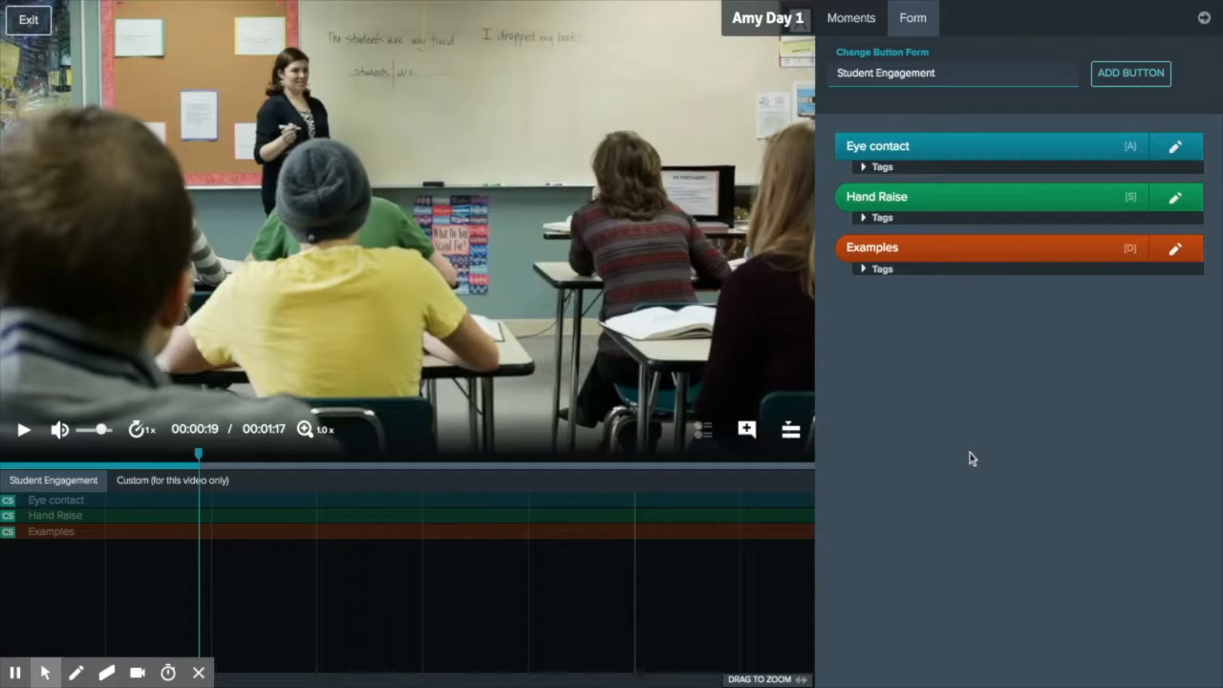
mouse_move(954, 191)
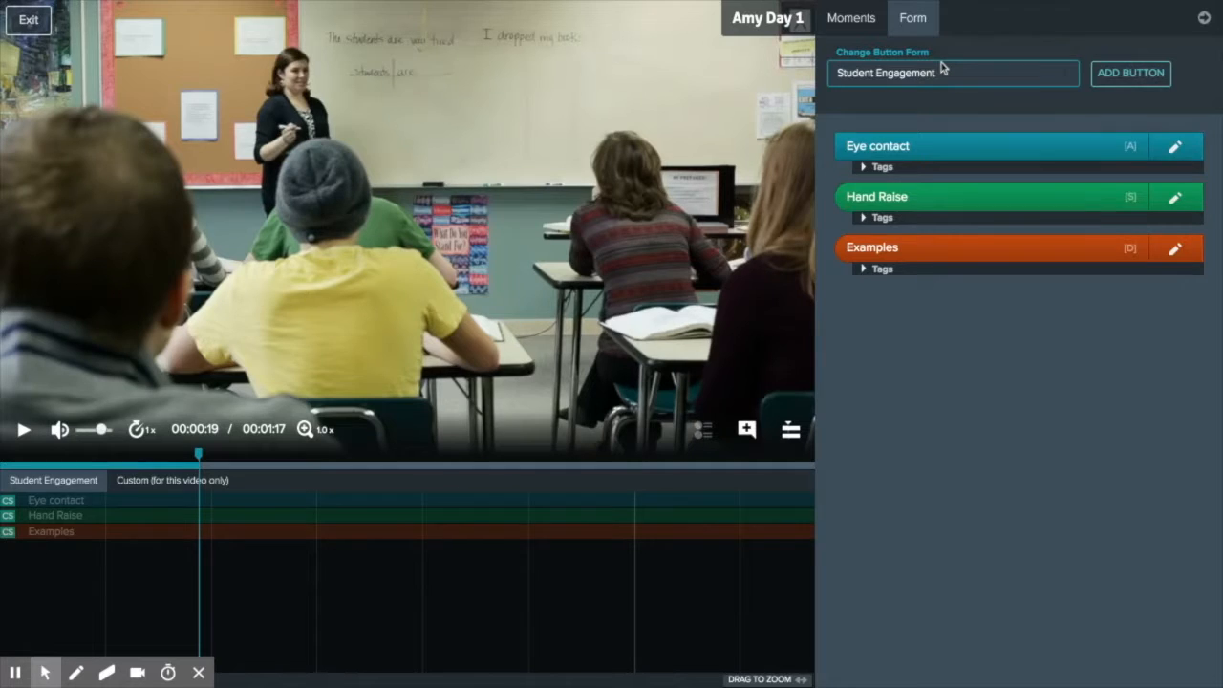
Switch the active button form from Student Engagement to Strengths.
click(136, 480)
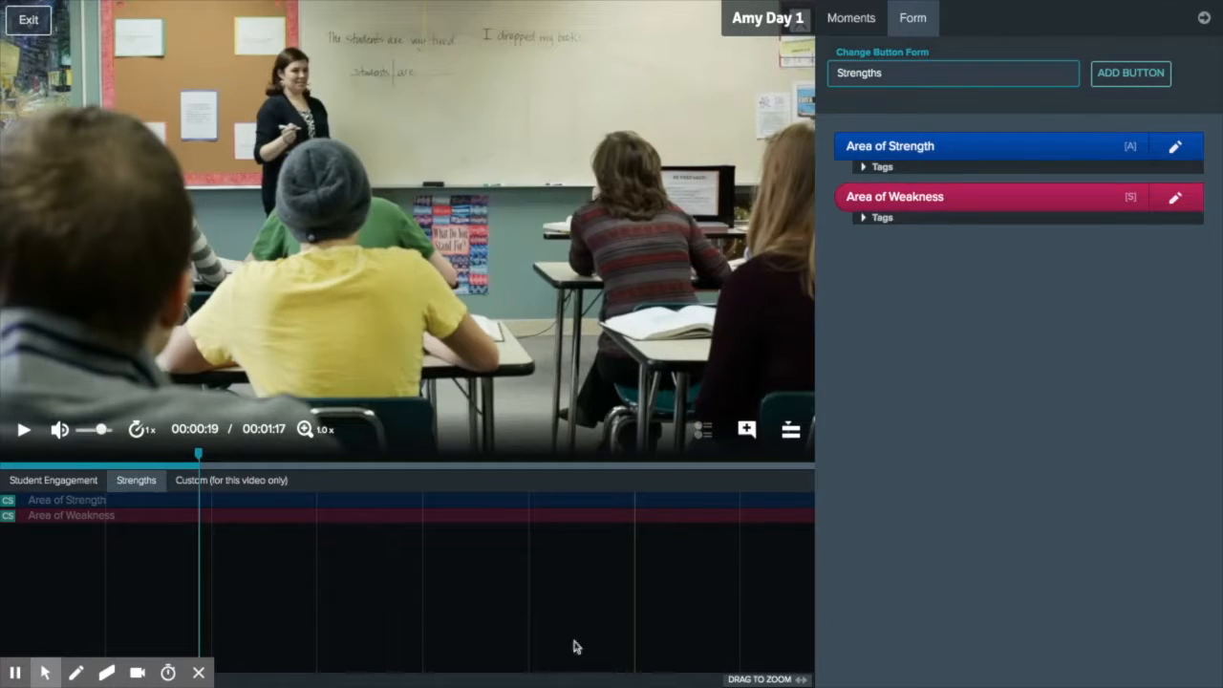
mouse_move(151, 508)
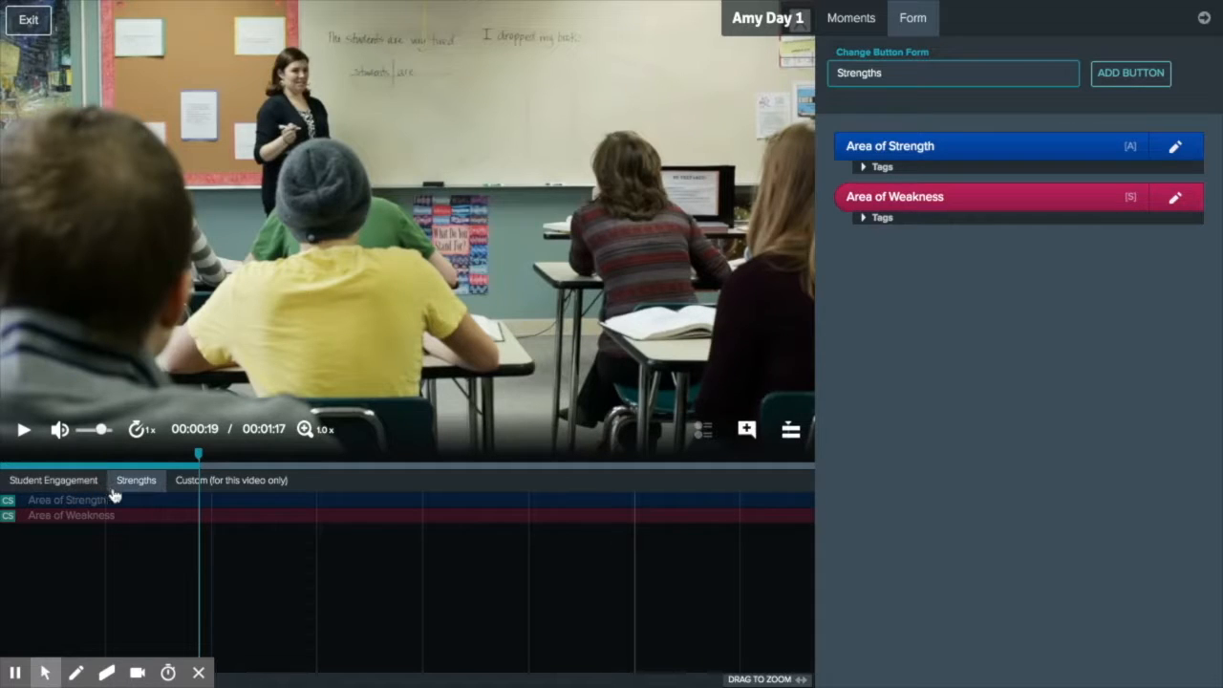
mouse_move(157, 514)
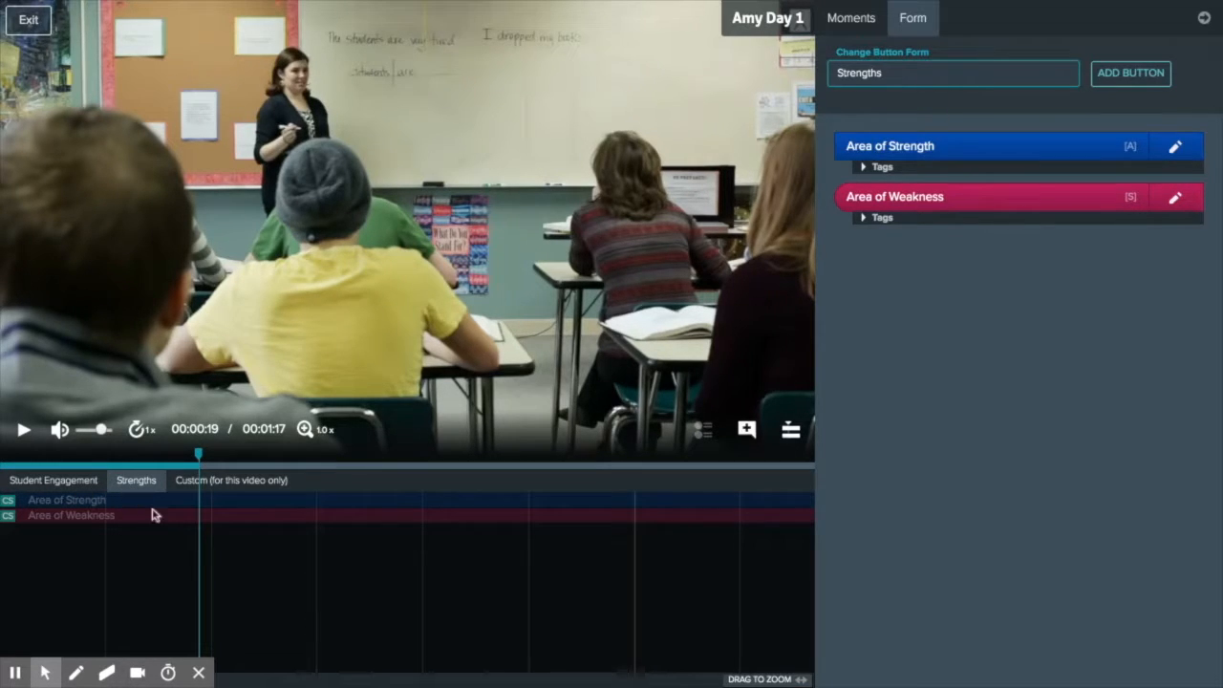
mouse_move(278, 568)
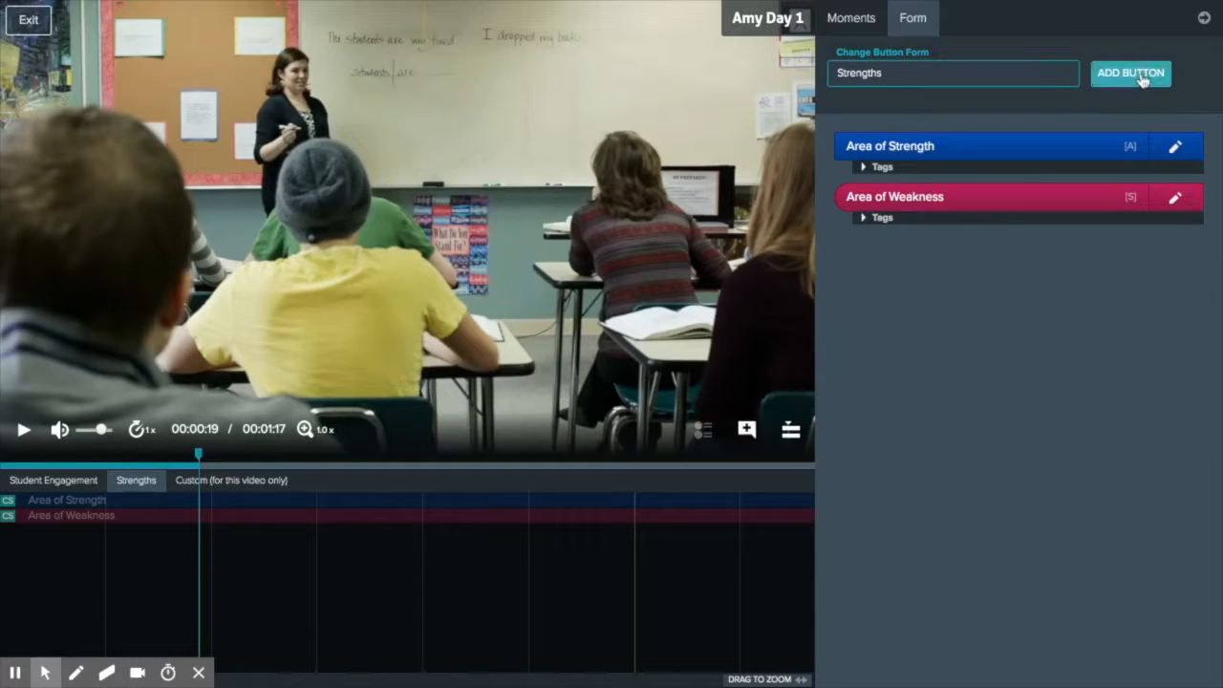
click(1132, 73)
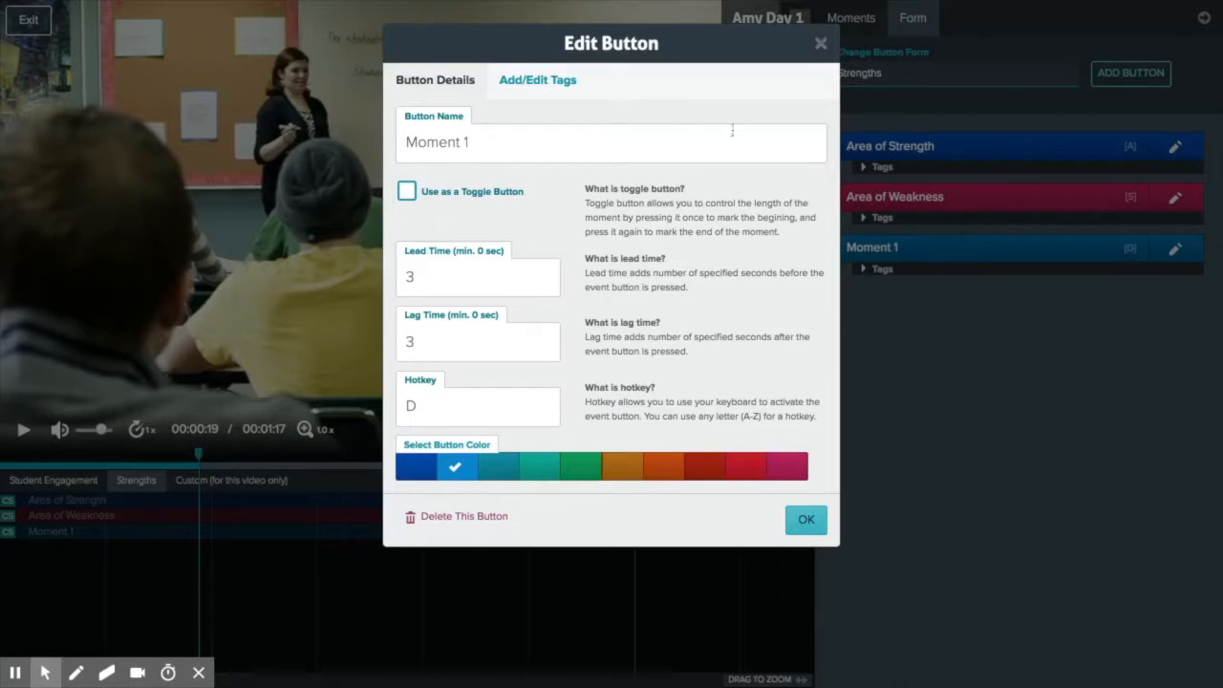
click(463, 516)
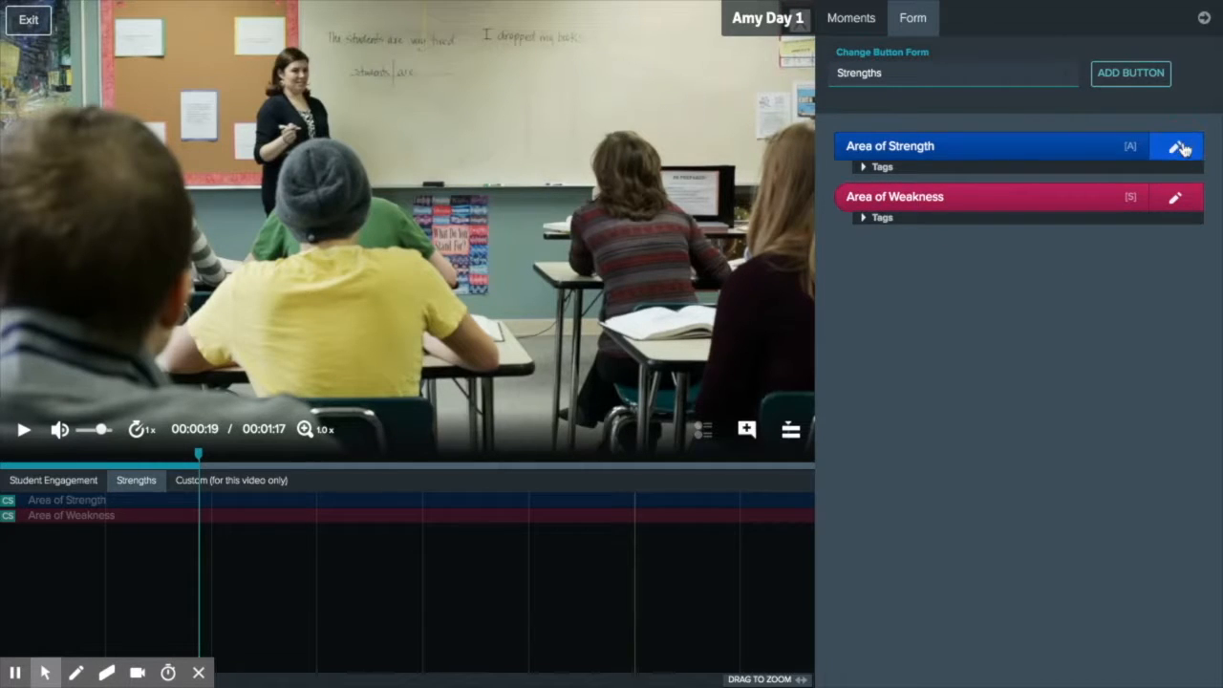
click(1178, 146)
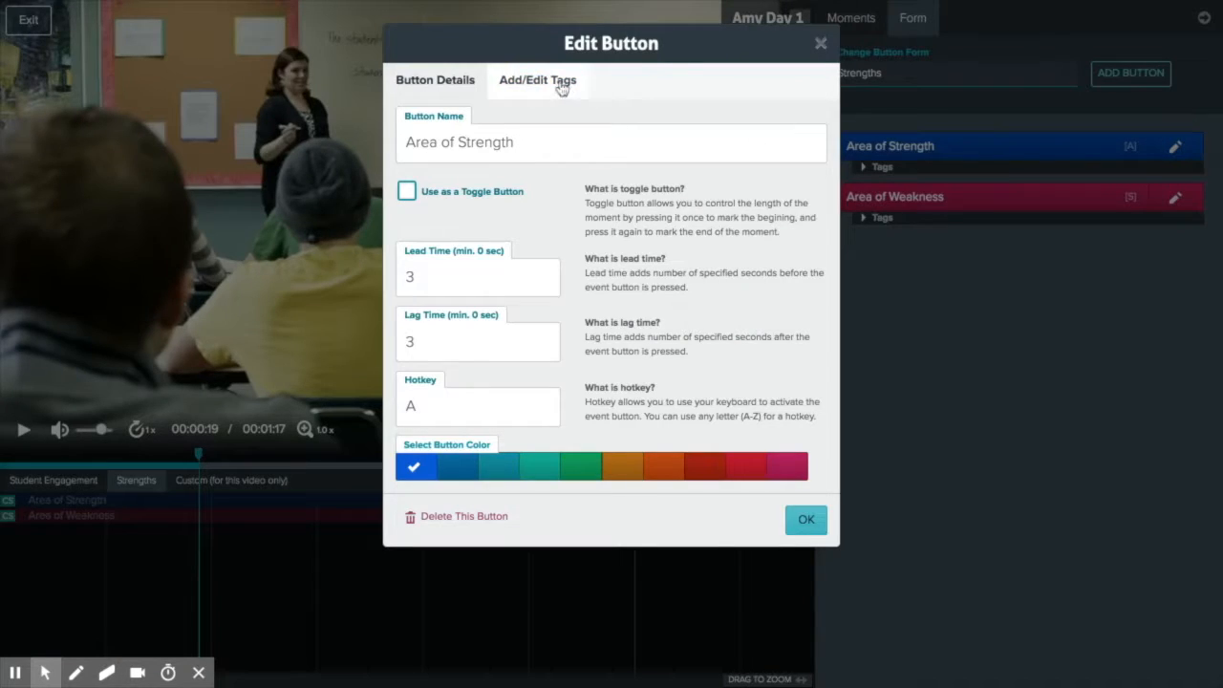
click(537, 80)
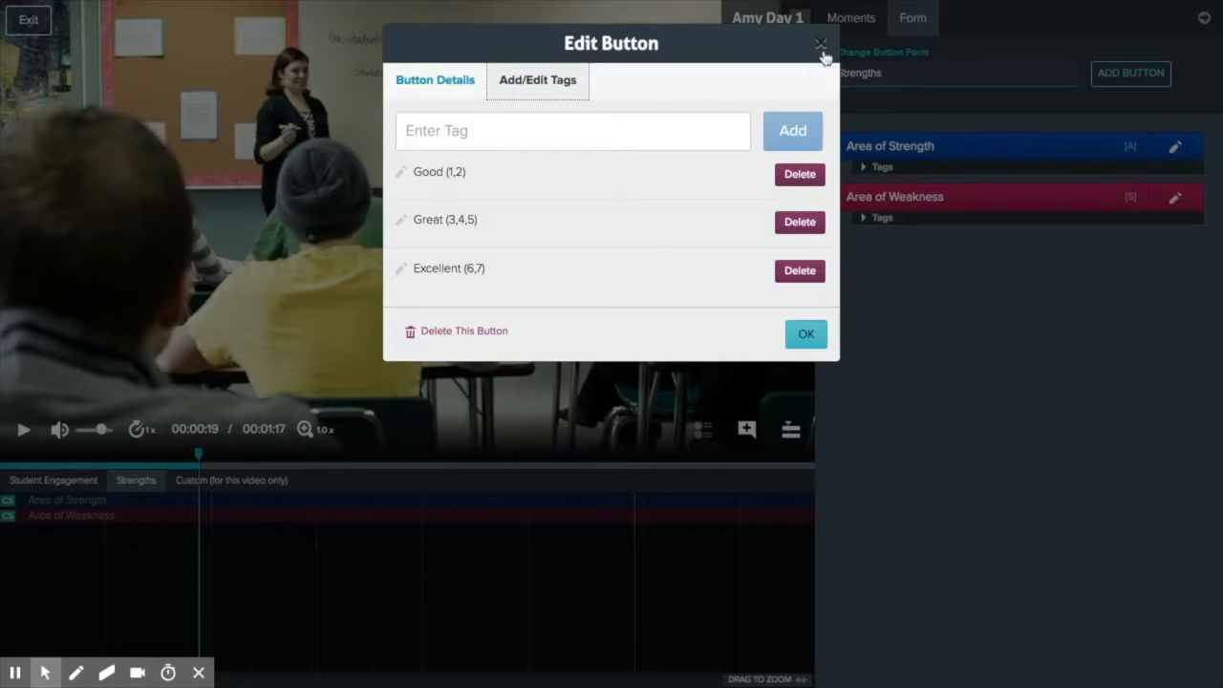
click(820, 43)
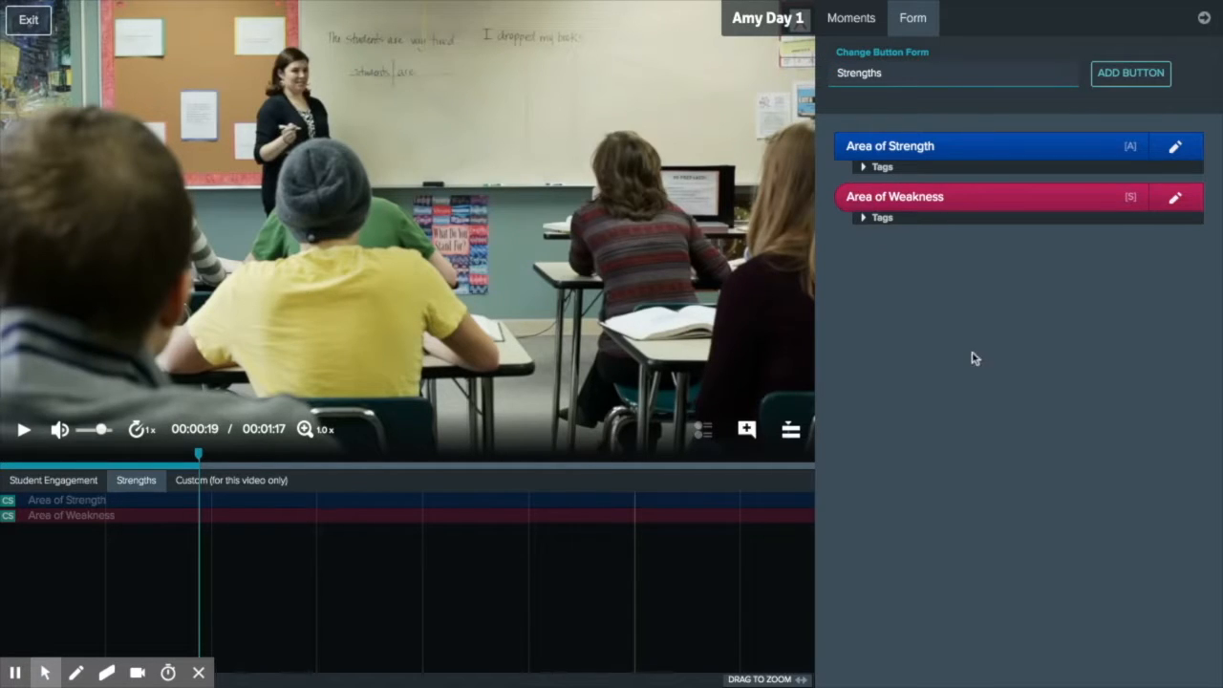
mouse_move(990, 153)
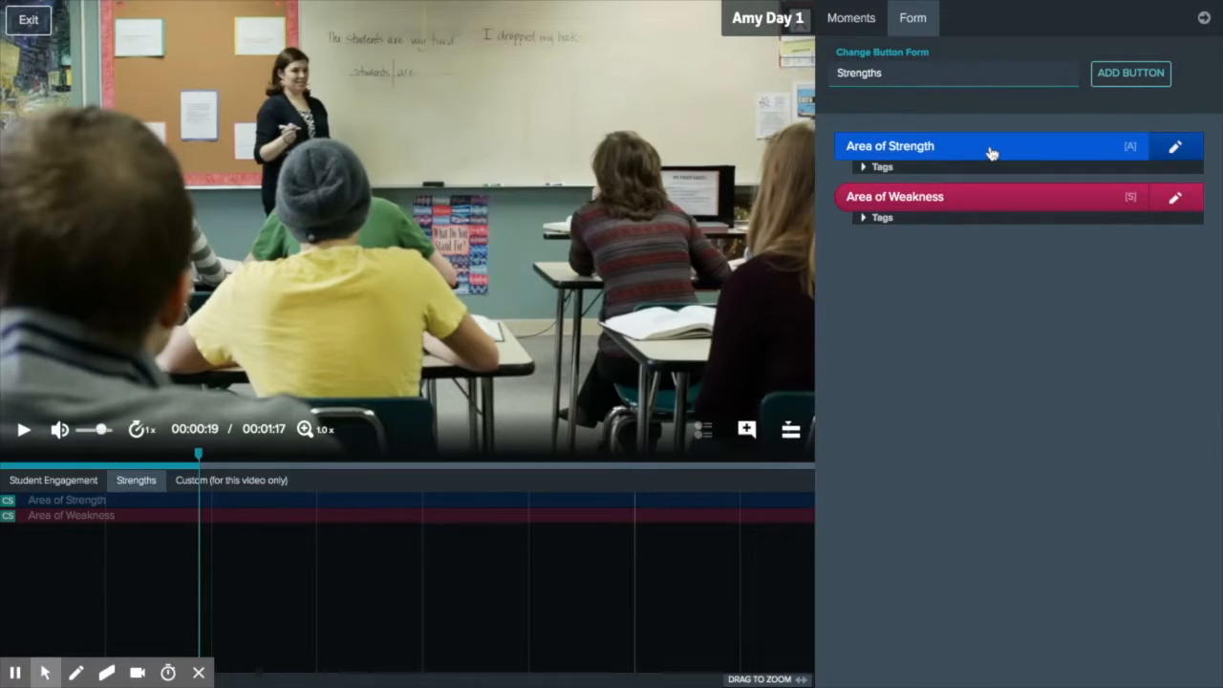
mouse_move(853, 226)
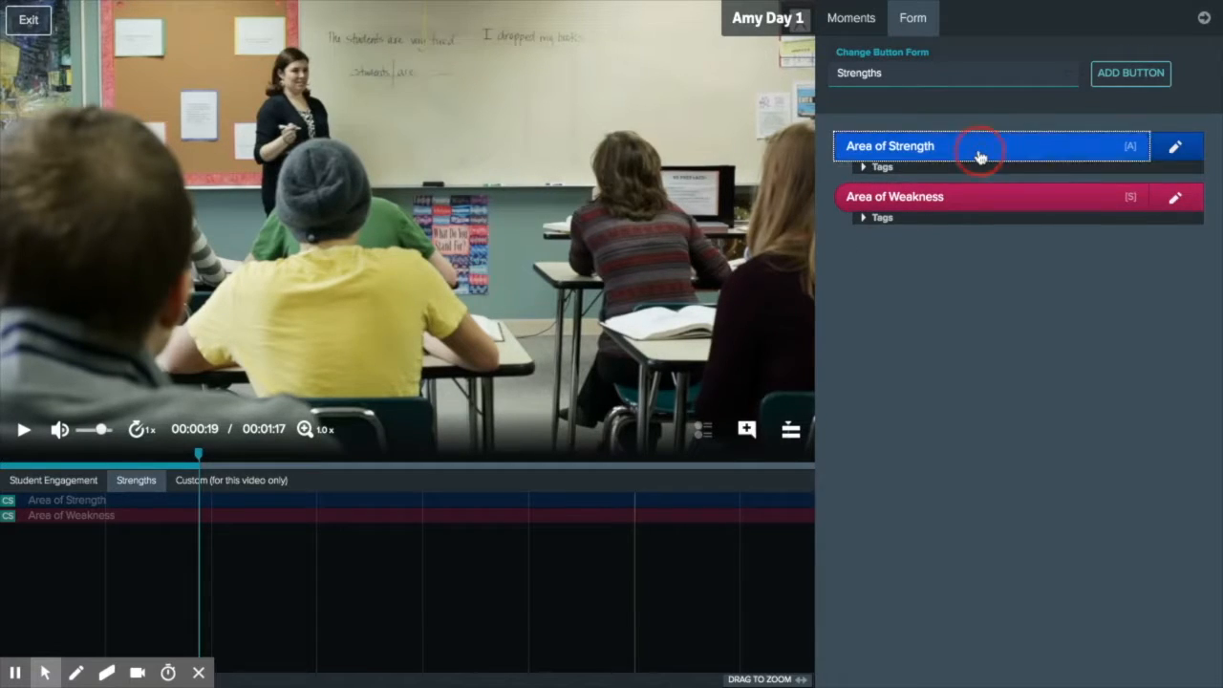
Mark an Area of Strength moment spanning 00:21–00:29 during playback.
click(975, 145)
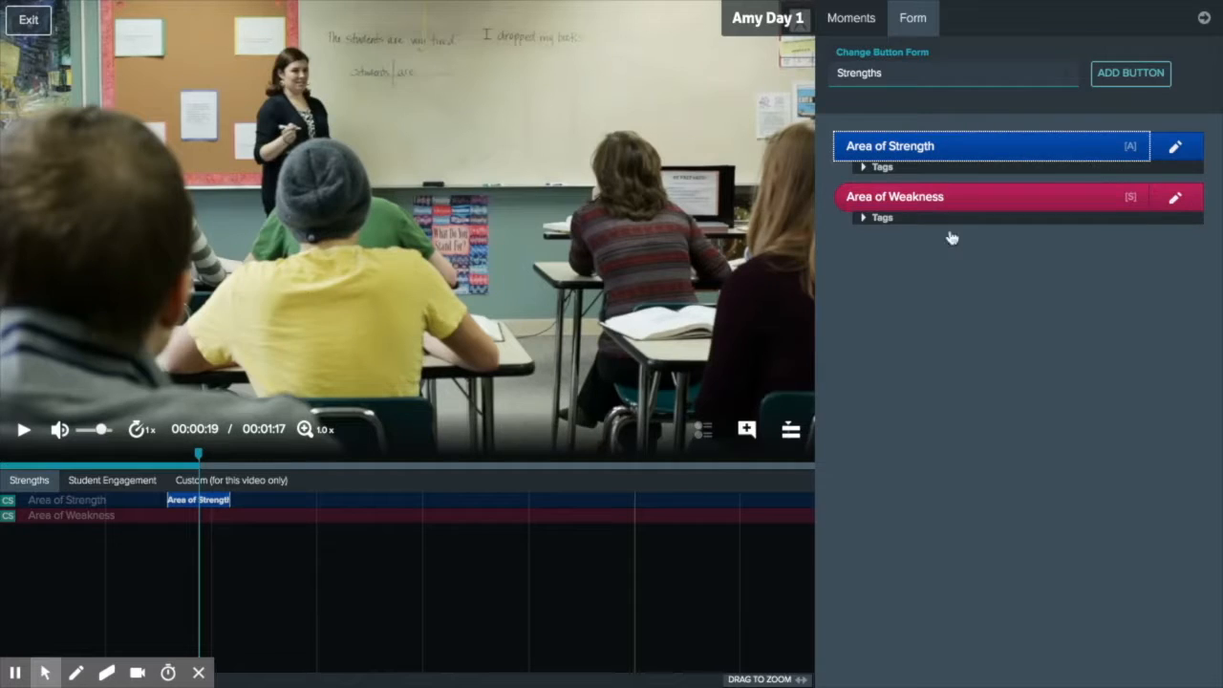
mouse_move(299, 615)
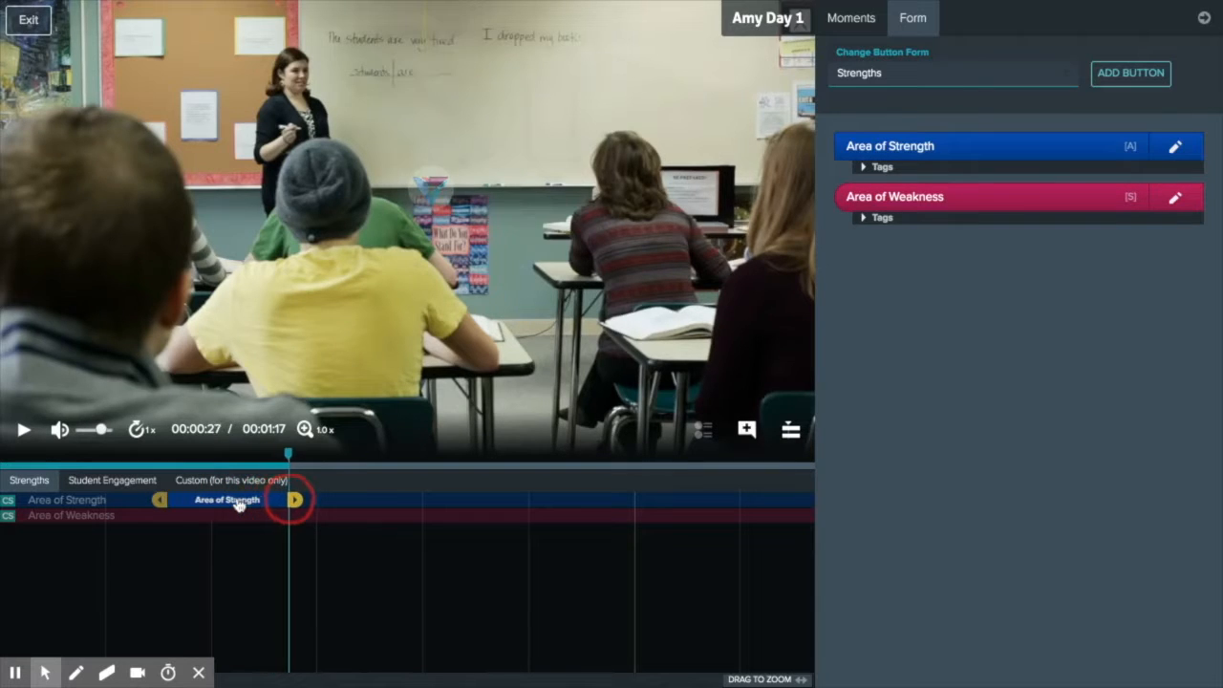
click(849, 17)
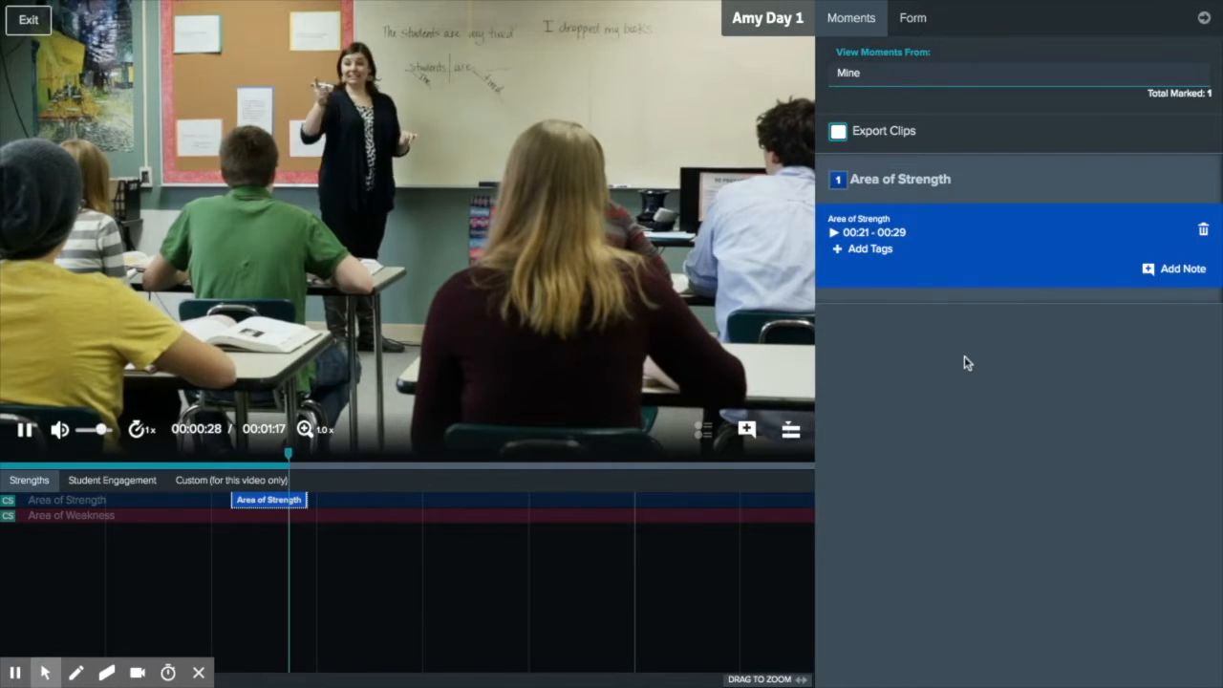
Tag the Area of Strength moment as Great, then delete it with confirmation.
click(25, 429)
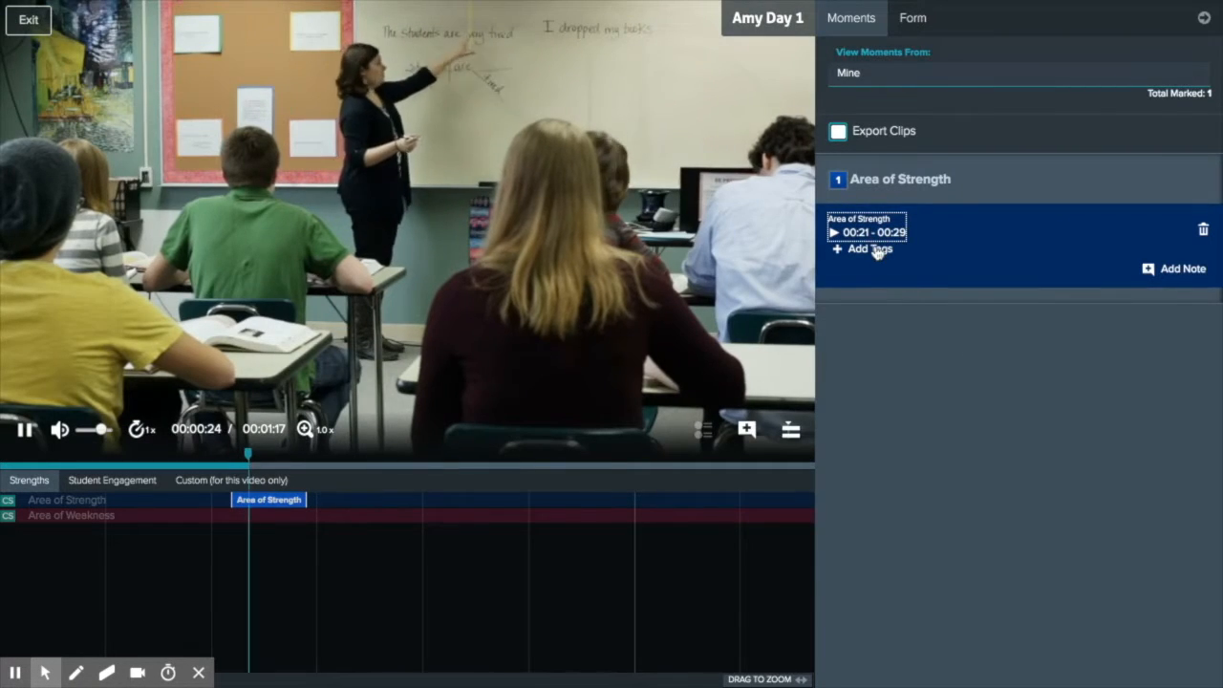
click(869, 248)
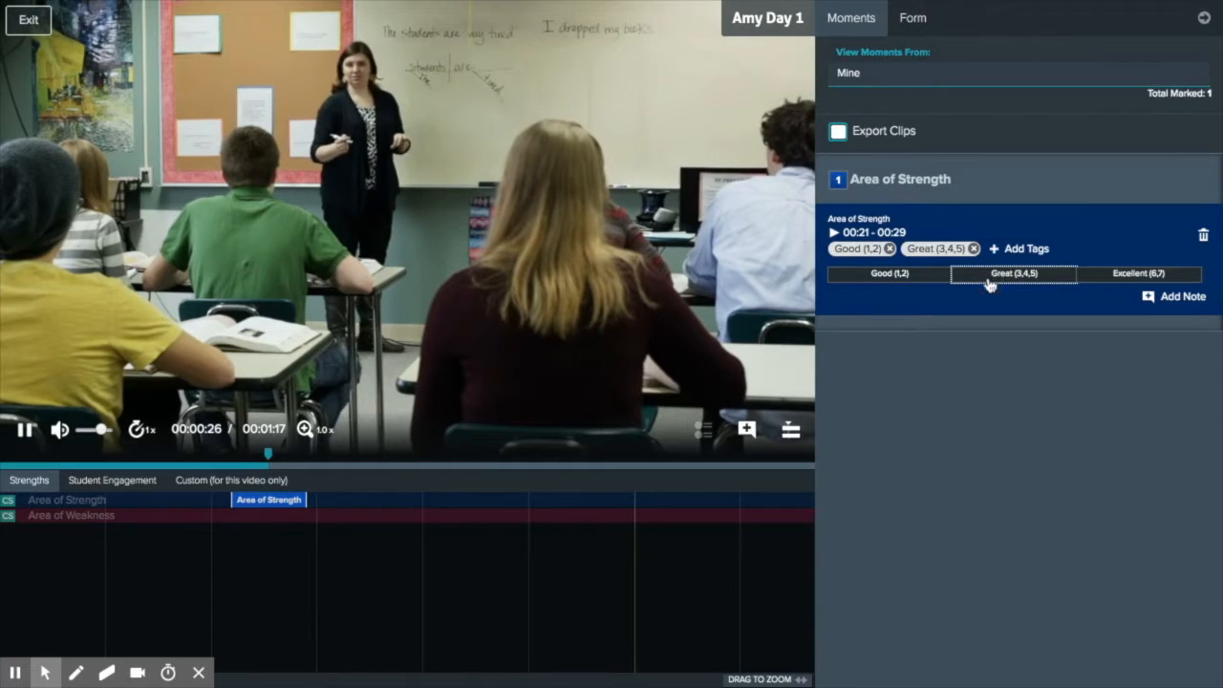
click(1183, 296)
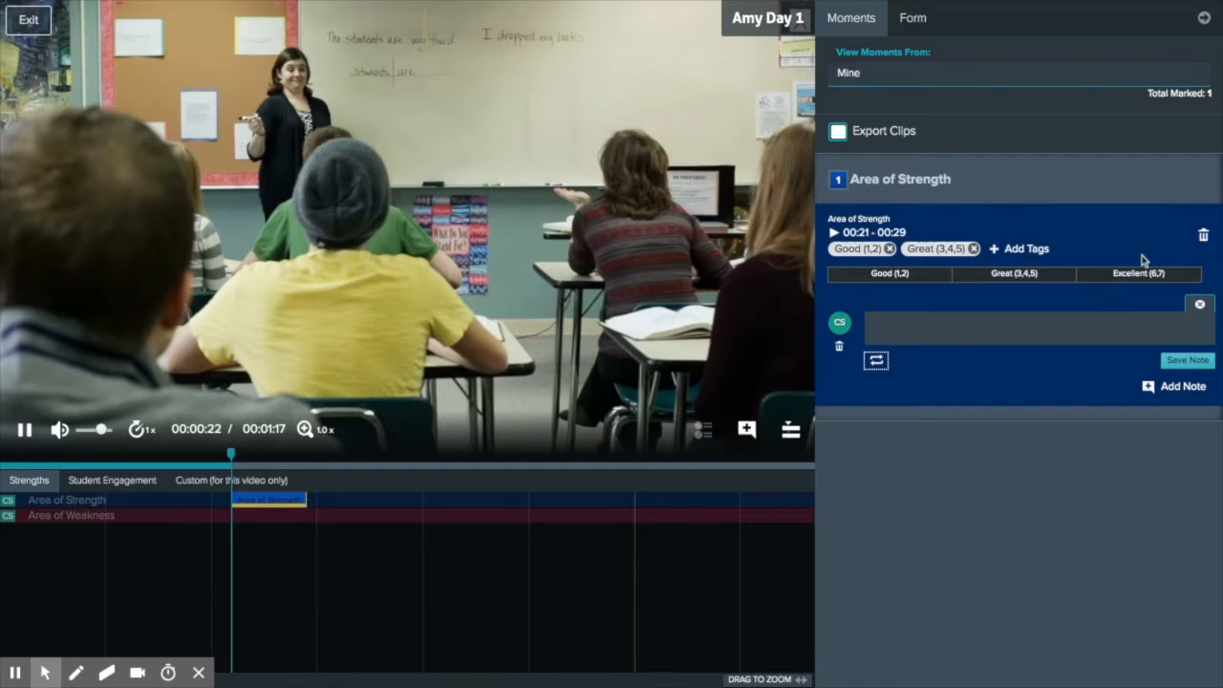
click(1204, 233)
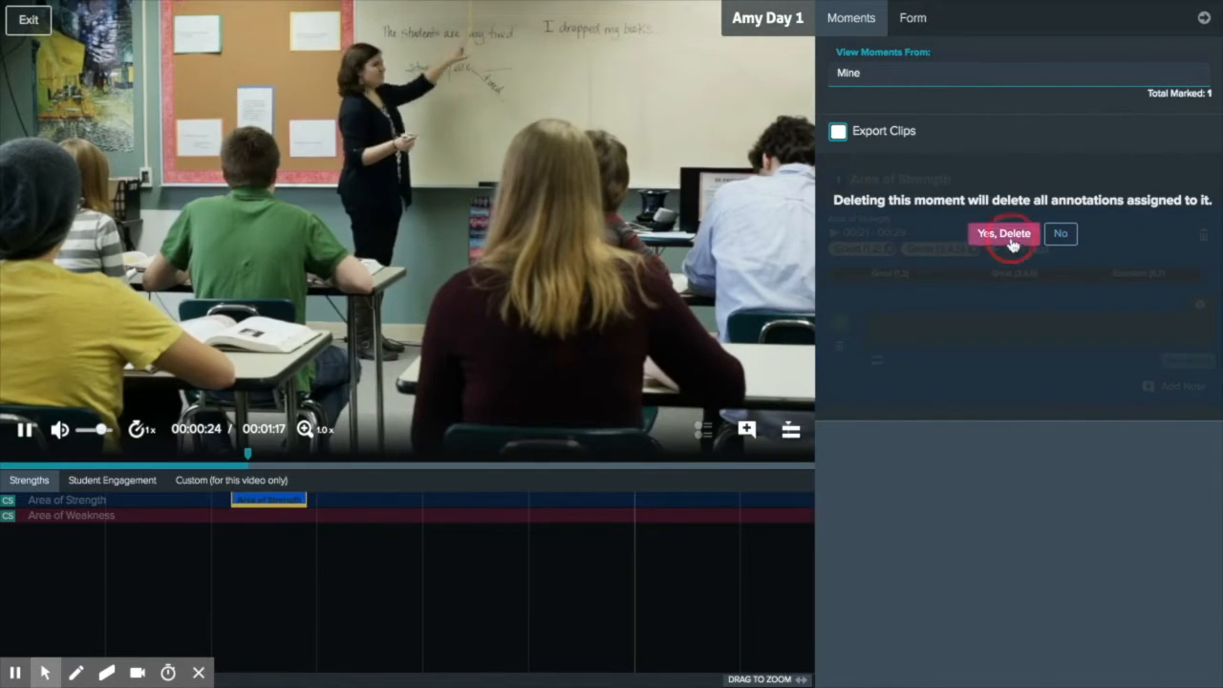
click(1003, 233)
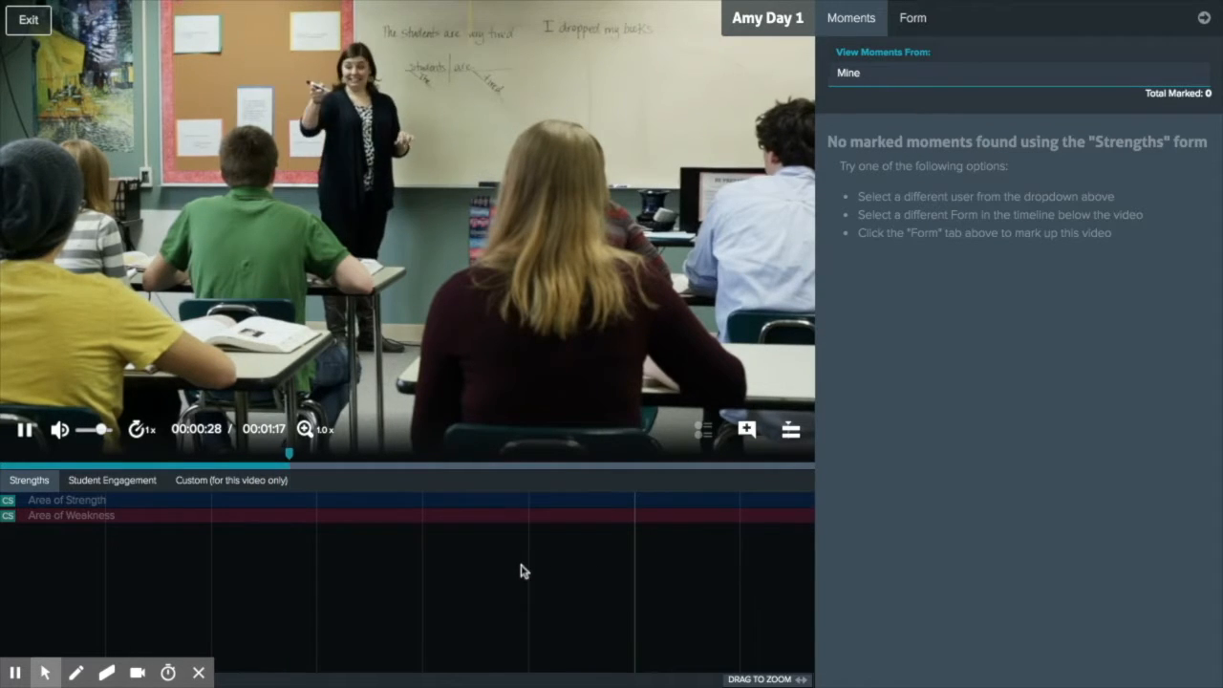
Add an Area of Strength moment at 00:18–00:24 with the saved note 'Great Work!'.
click(746, 428)
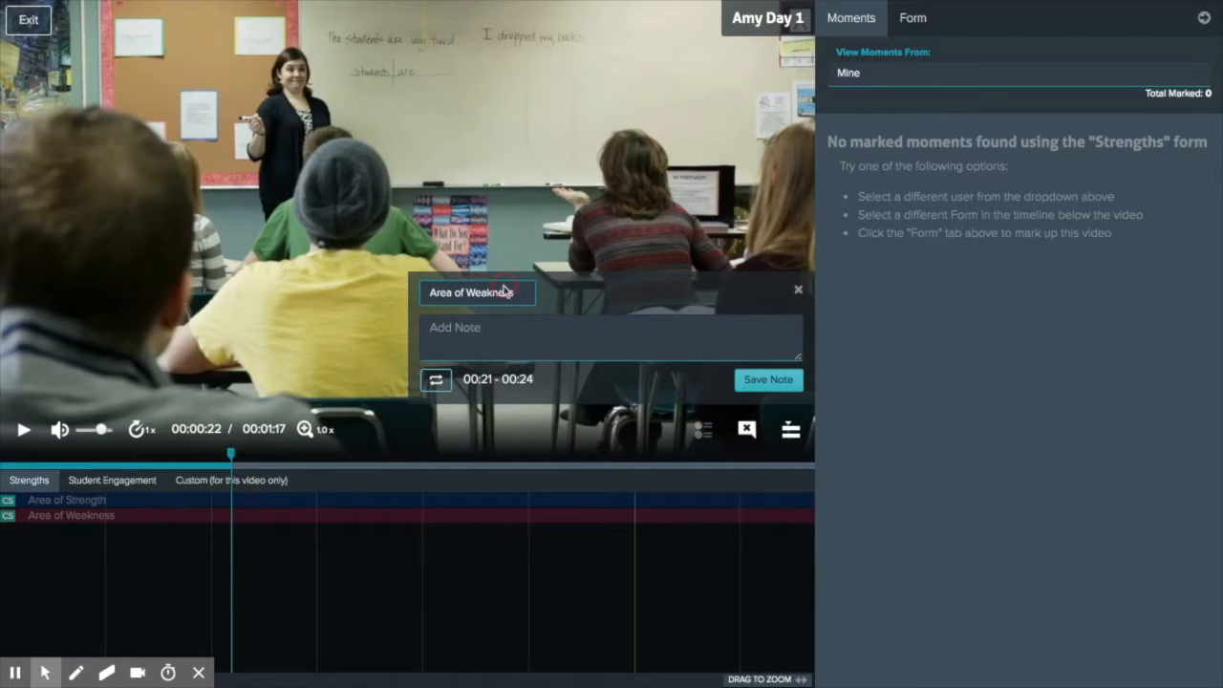
text(G)
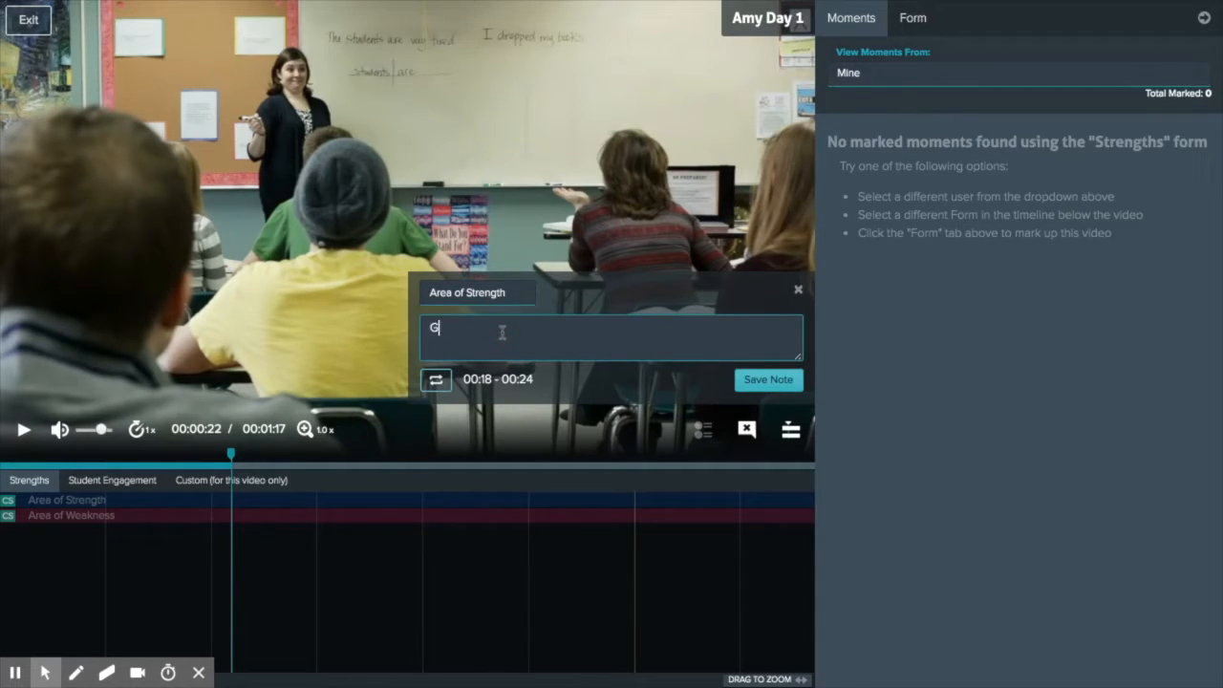
text(reat Work!)
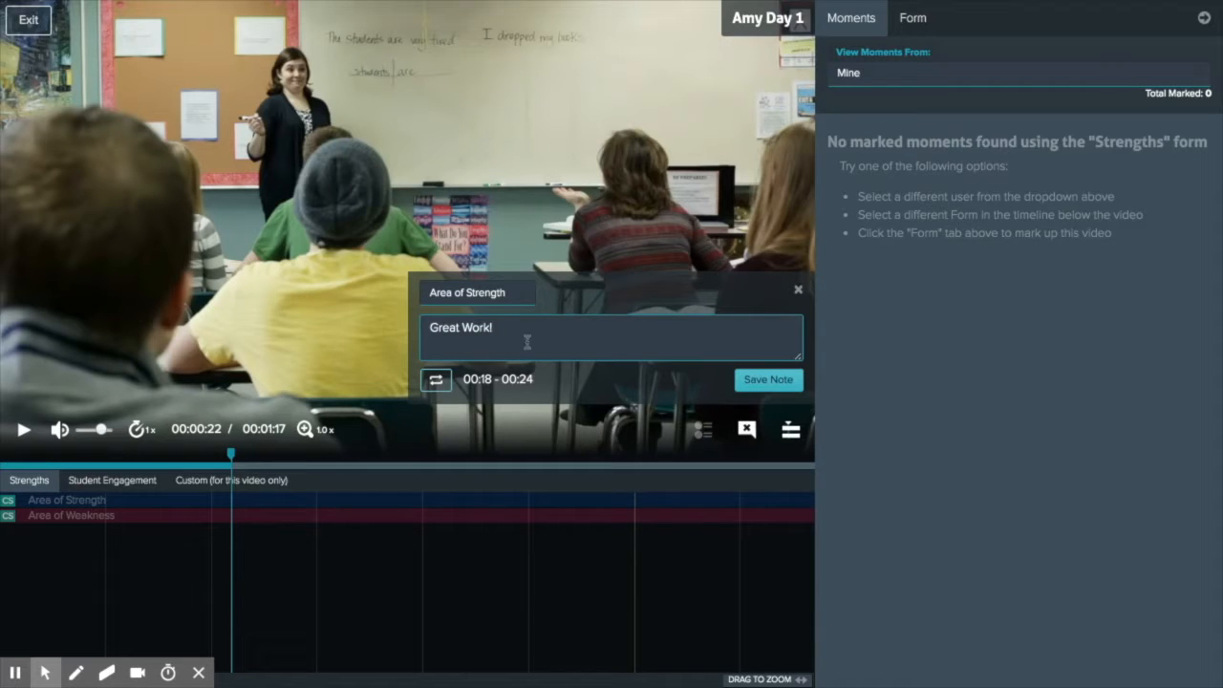
click(769, 379)
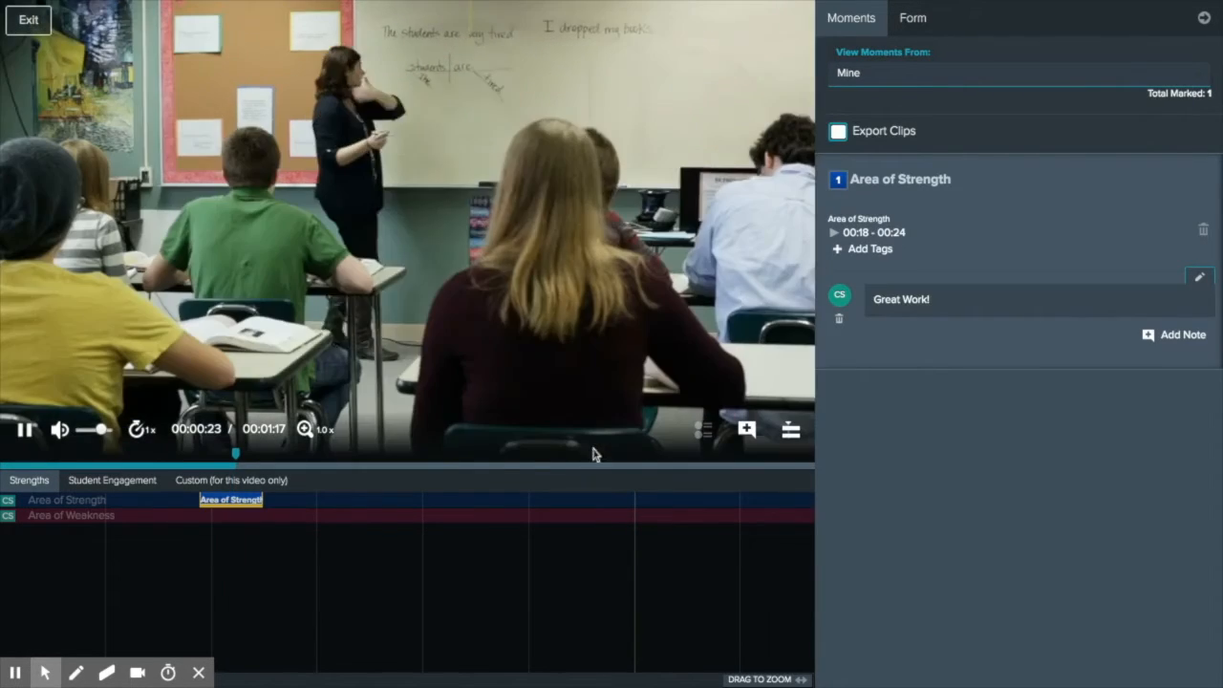